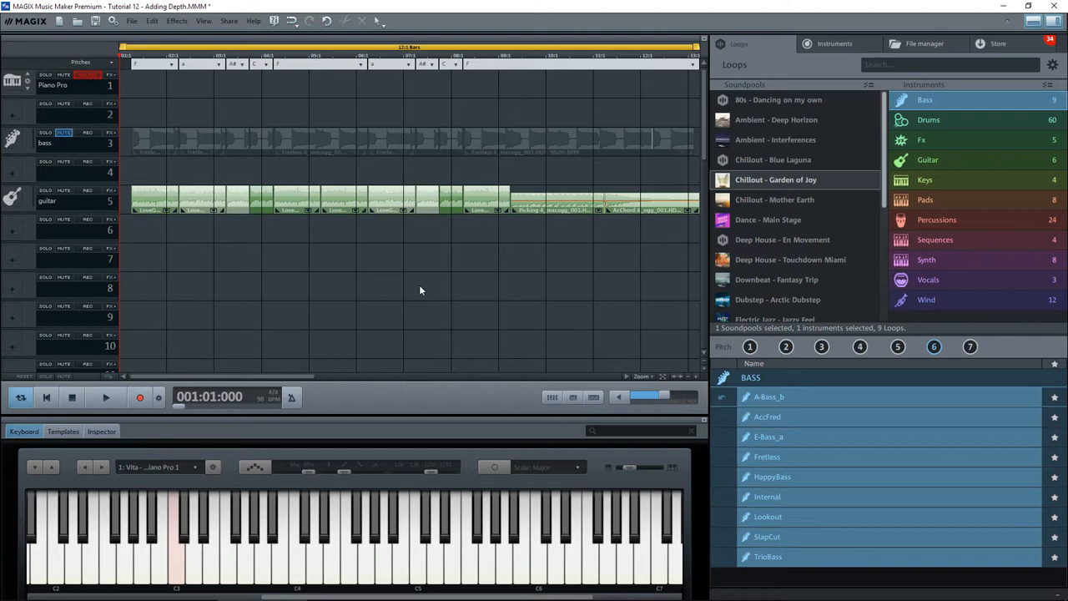
mouse_move(411, 290)
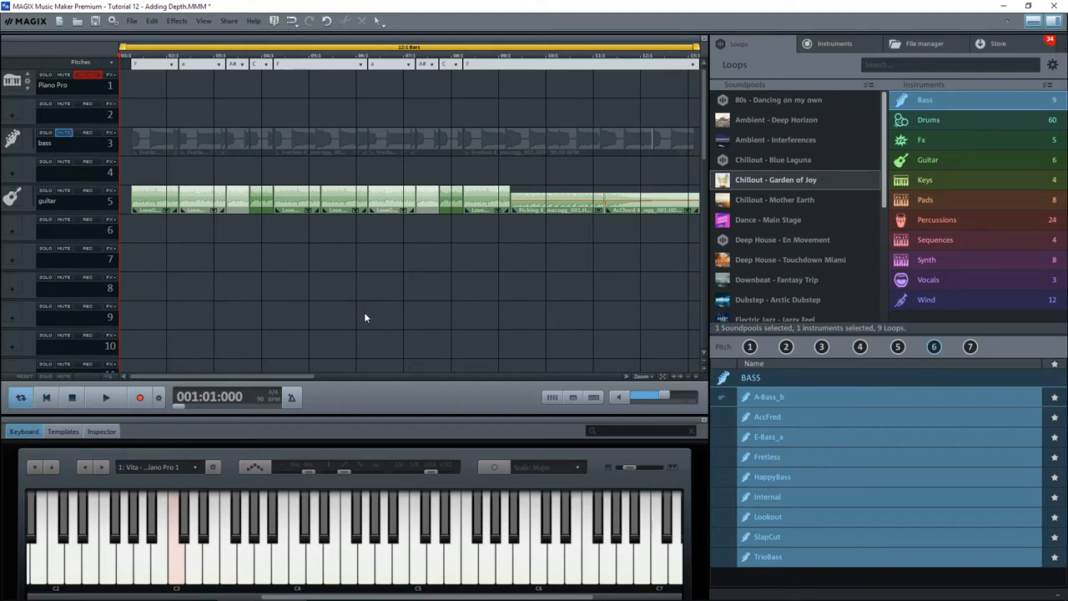
Duplicate the track 5 guitar objects onto tracks 7 and 9 as extra layers.
click(105, 397)
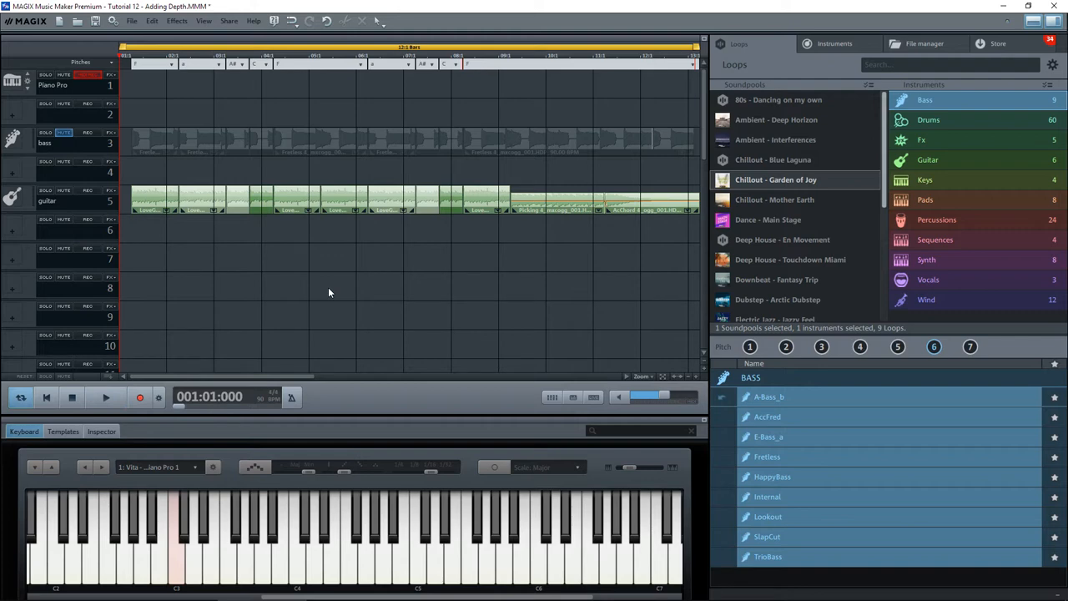
mouse_move(123, 178)
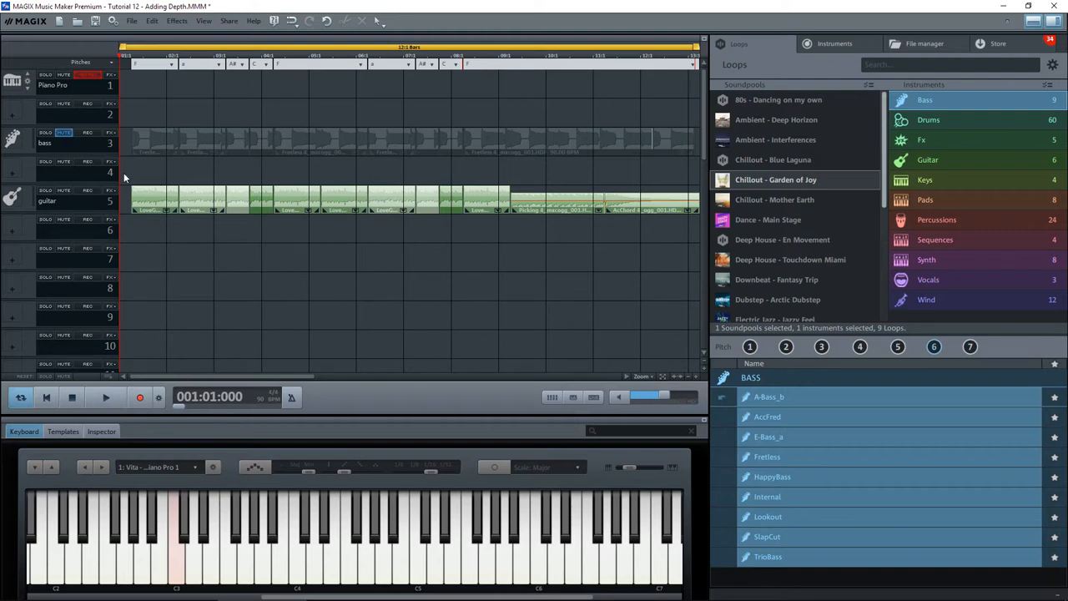
mouse_move(606, 226)
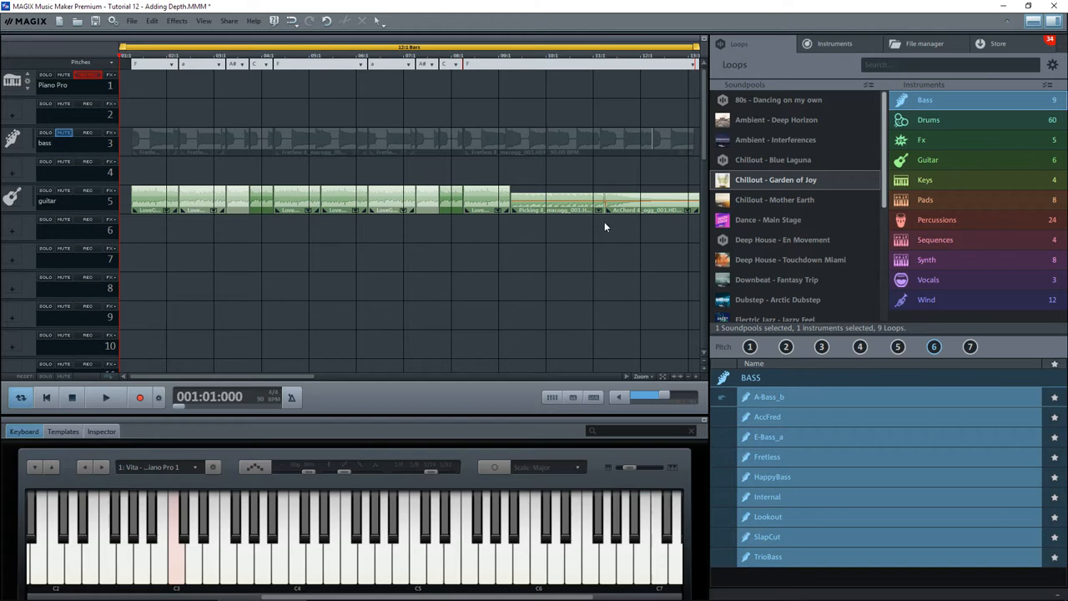
click(334, 200)
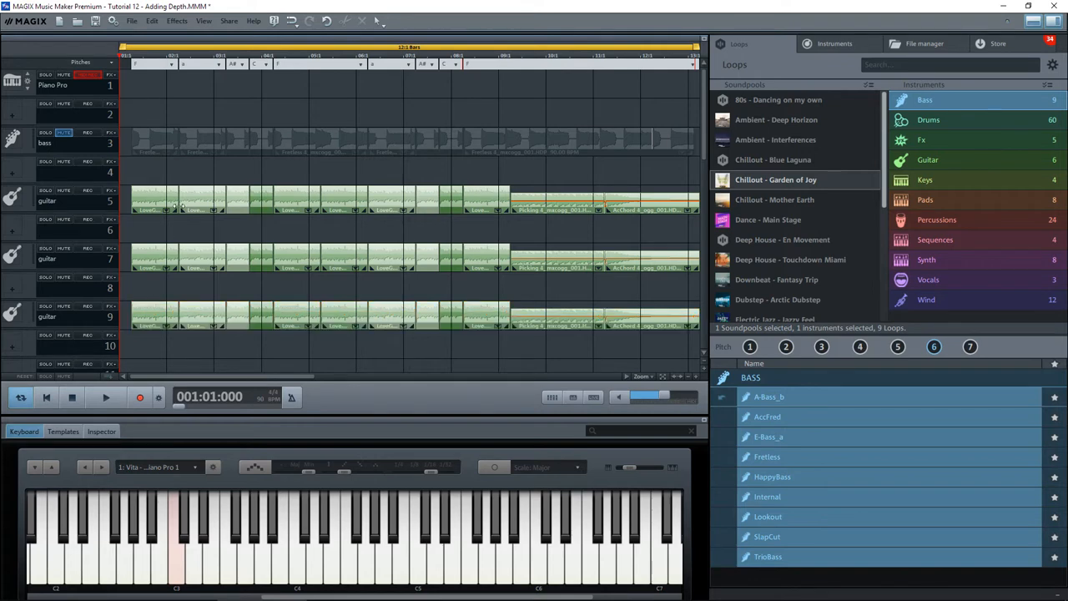
mouse_move(221, 315)
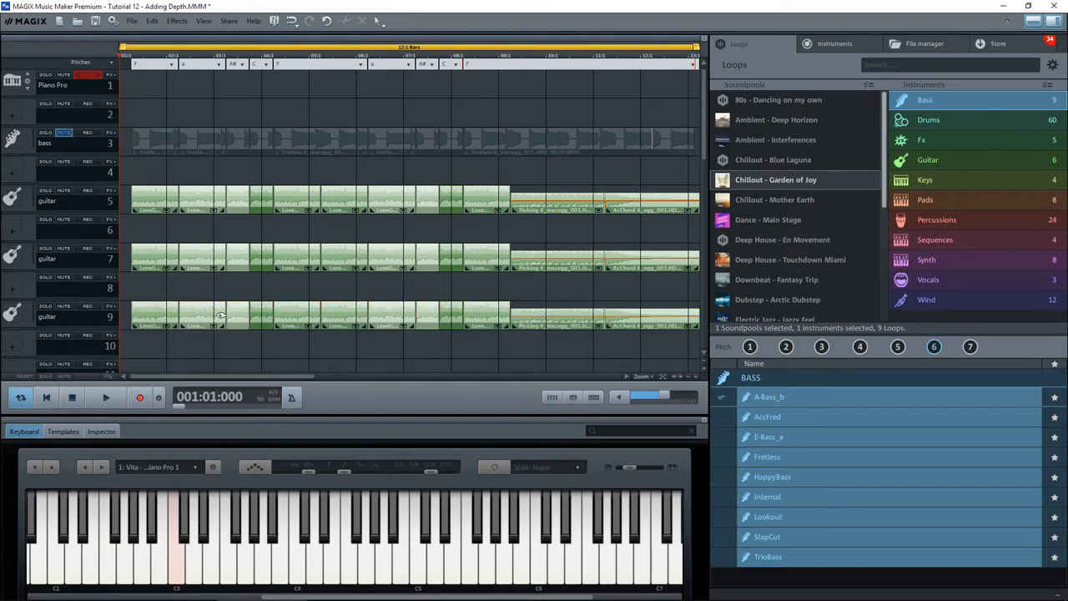
mouse_move(223, 345)
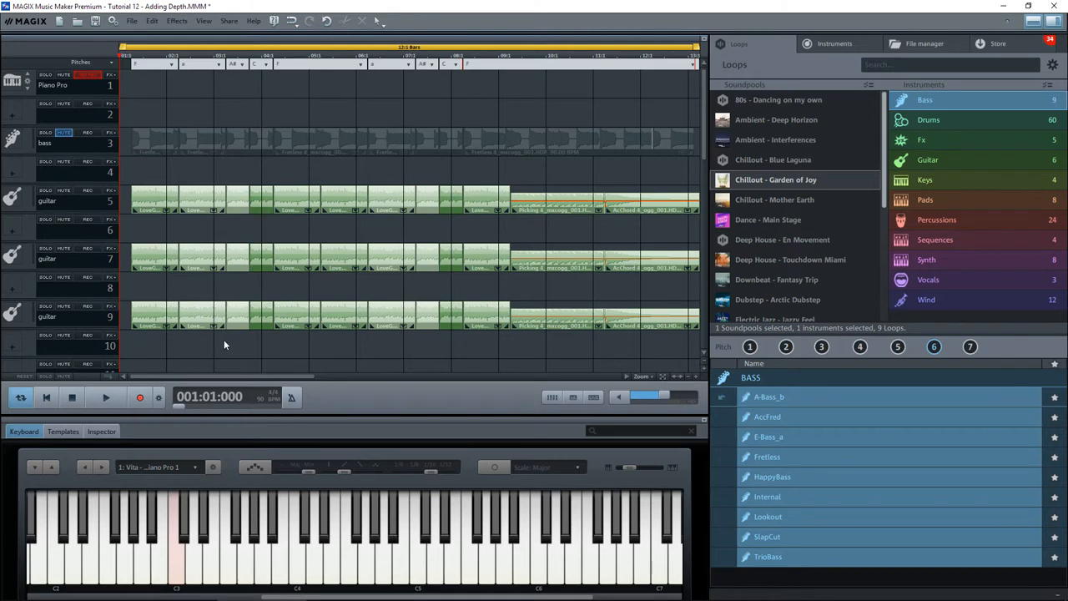
mouse_move(225, 345)
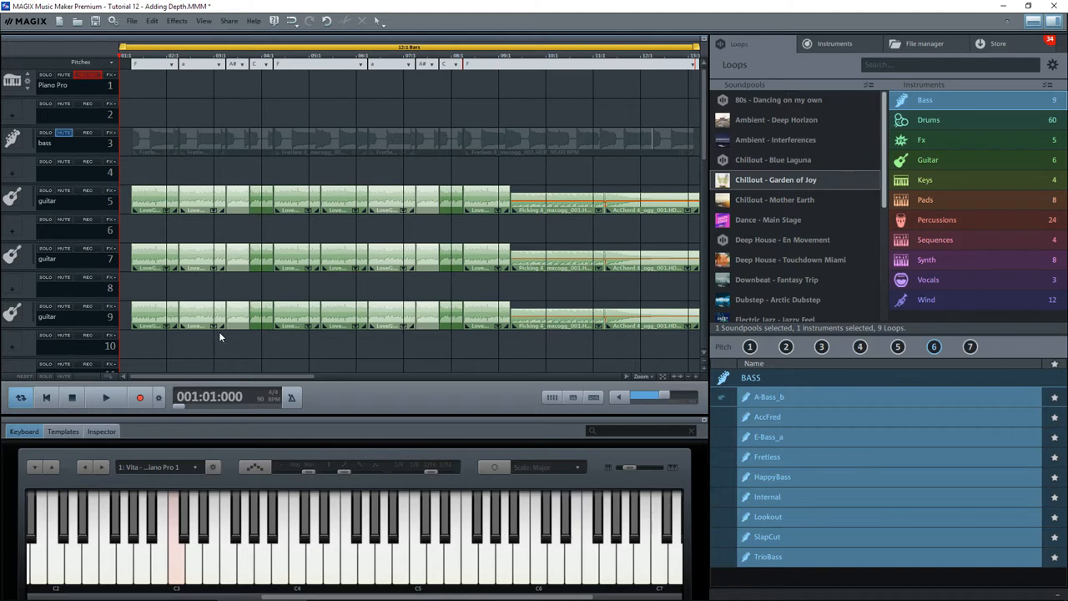
mouse_move(125, 236)
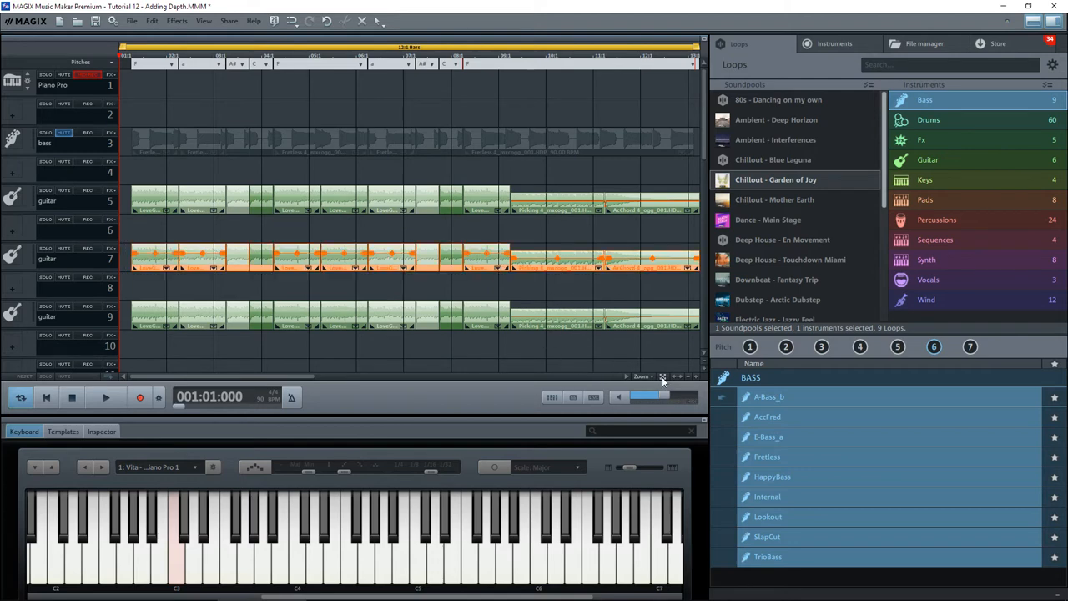
mouse_move(664, 382)
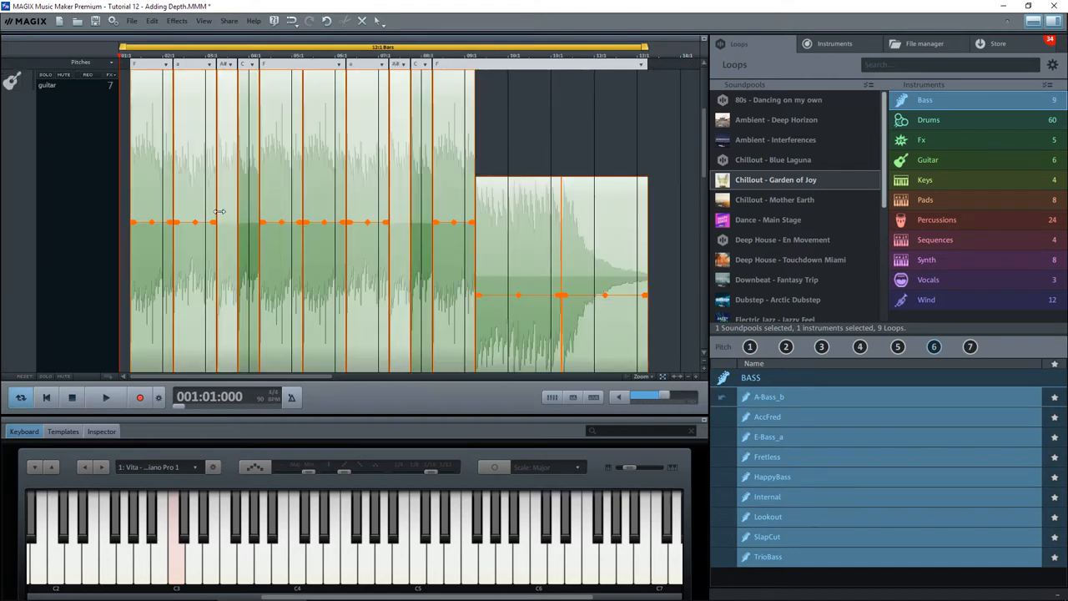
mouse_move(700, 386)
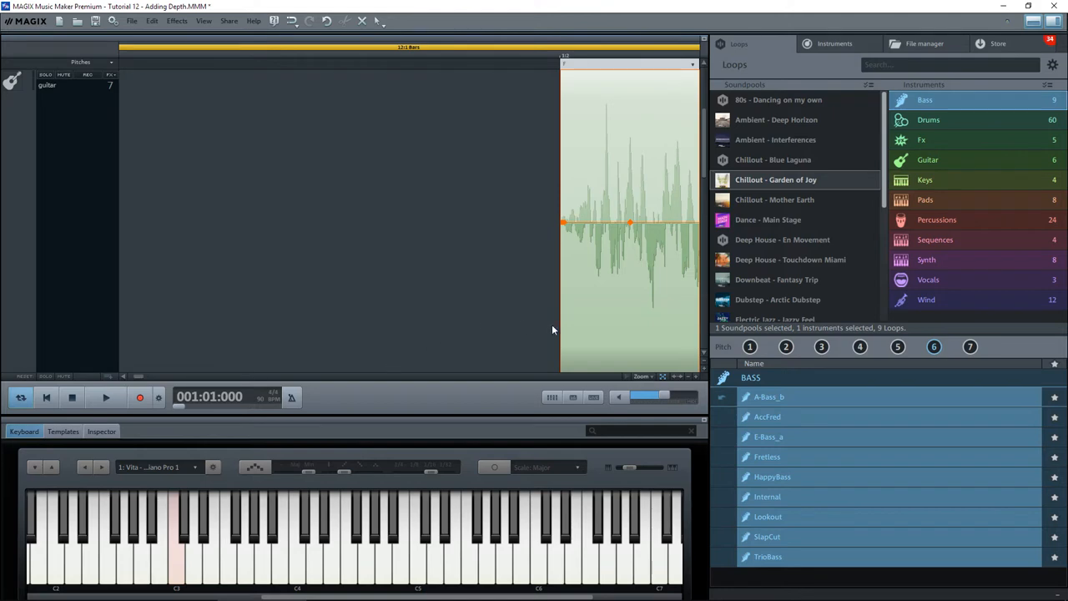
mouse_move(595, 309)
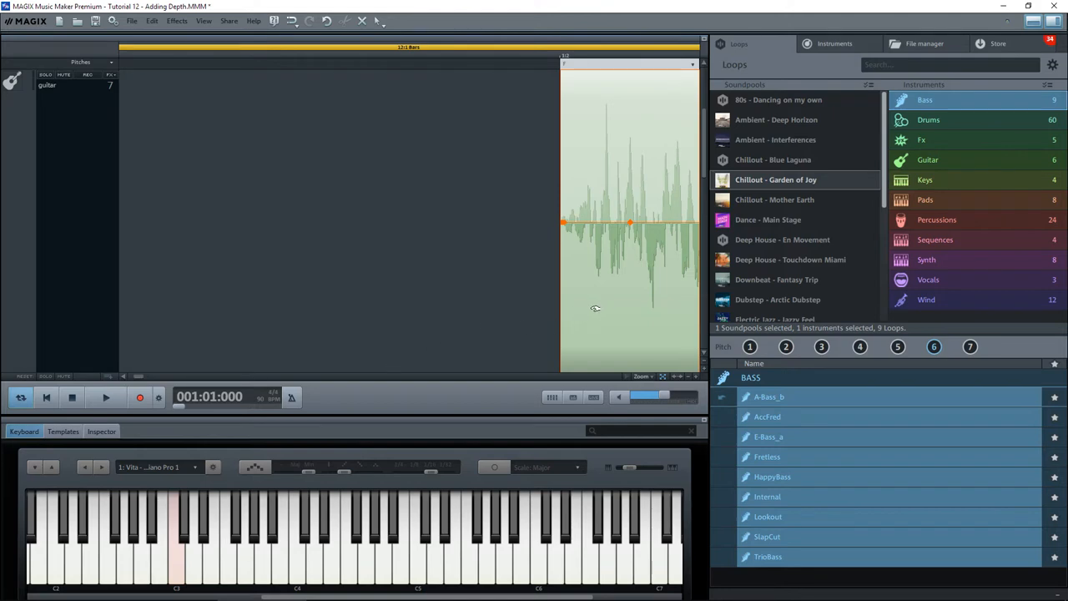
mouse_move(582, 315)
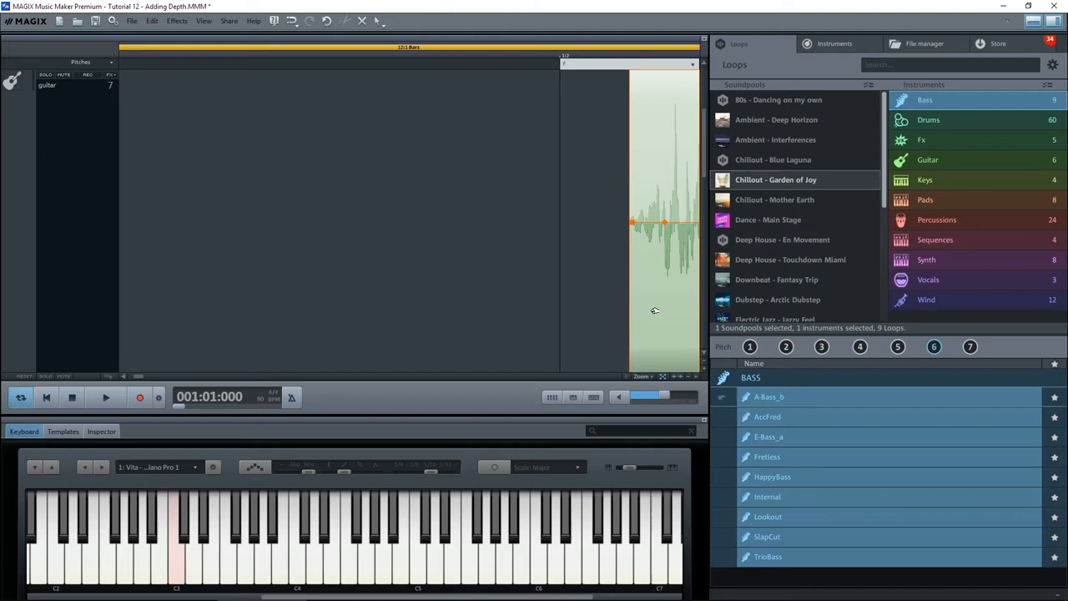
mouse_move(609, 306)
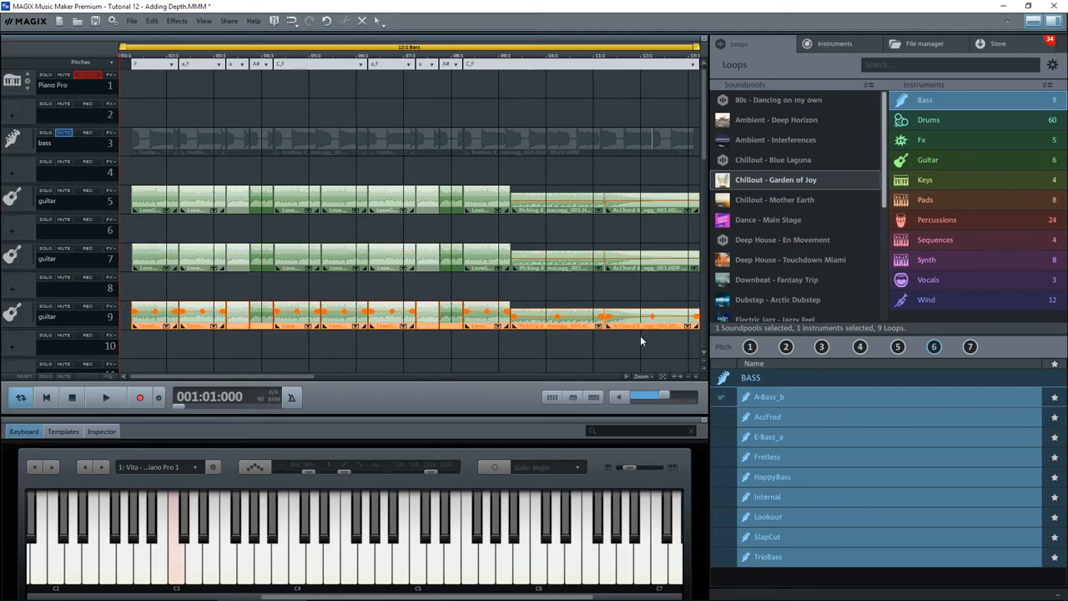
mouse_move(663, 375)
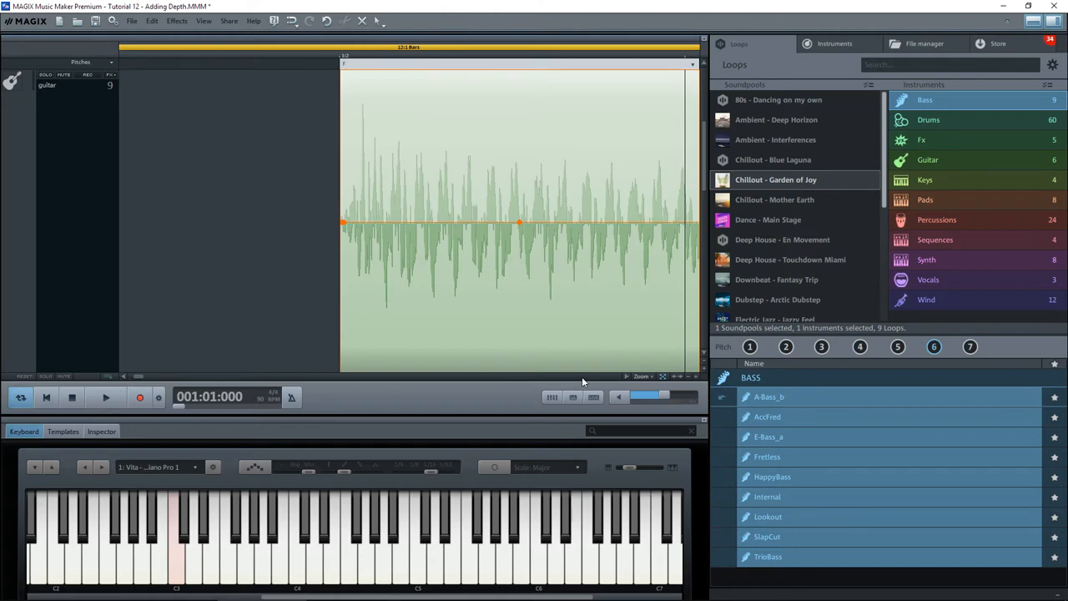
mouse_move(380, 325)
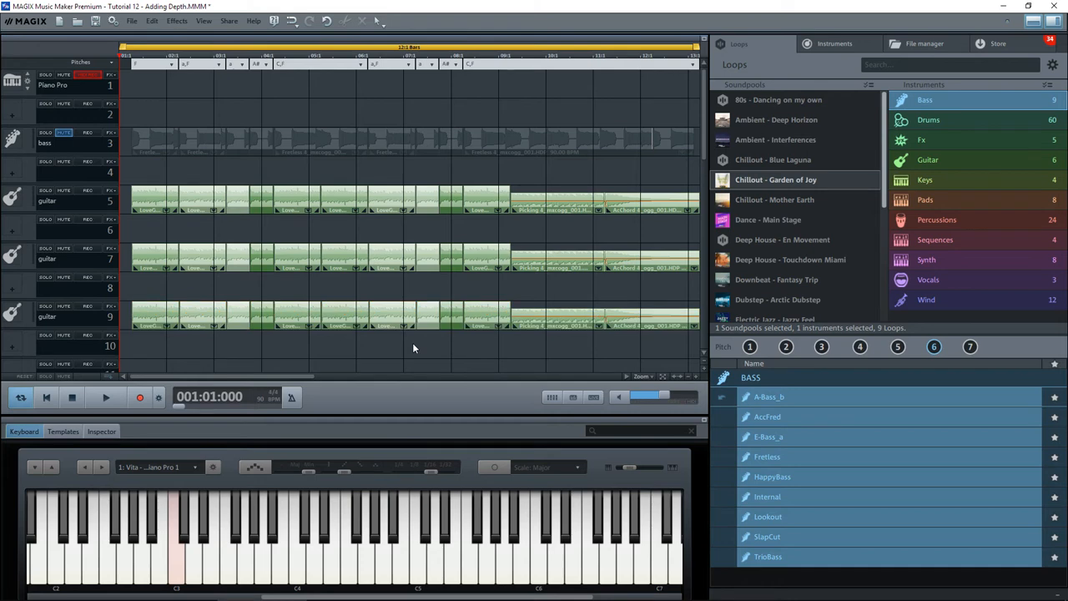
mouse_move(166, 137)
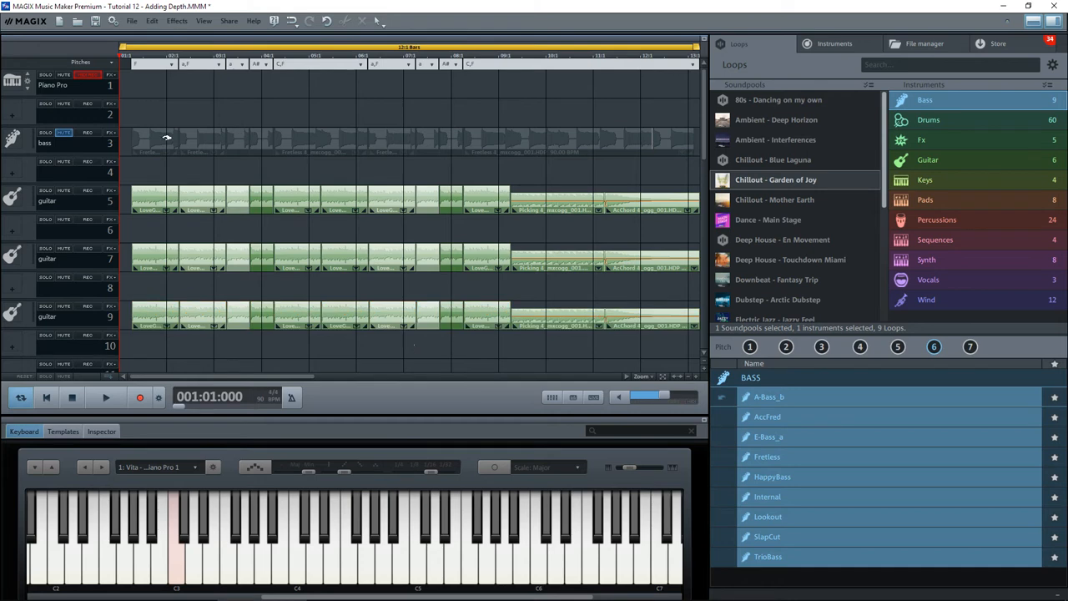
mouse_move(151, 131)
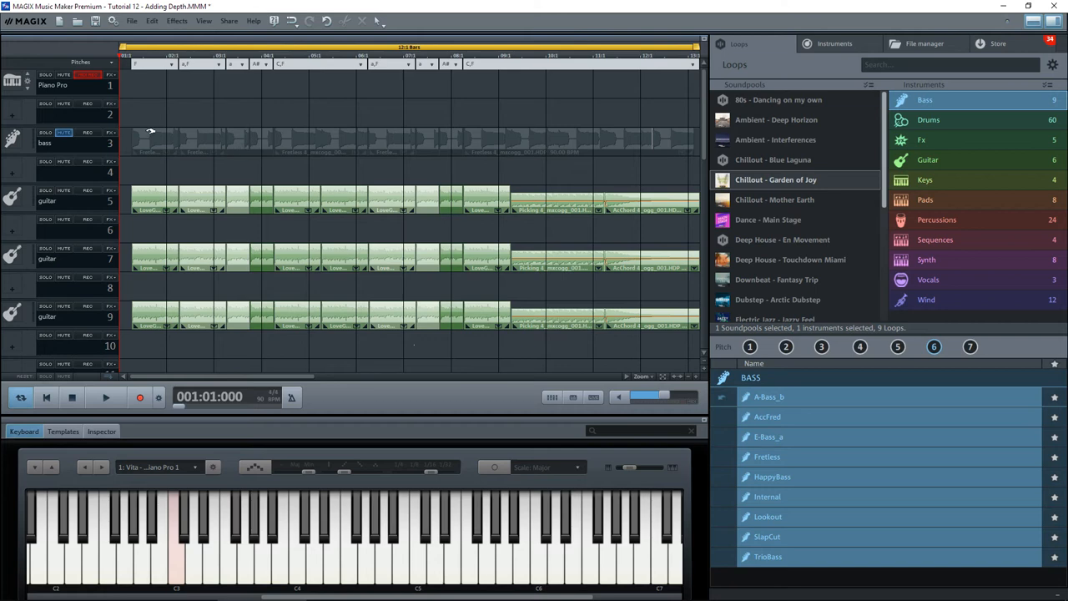
mouse_move(191, 141)
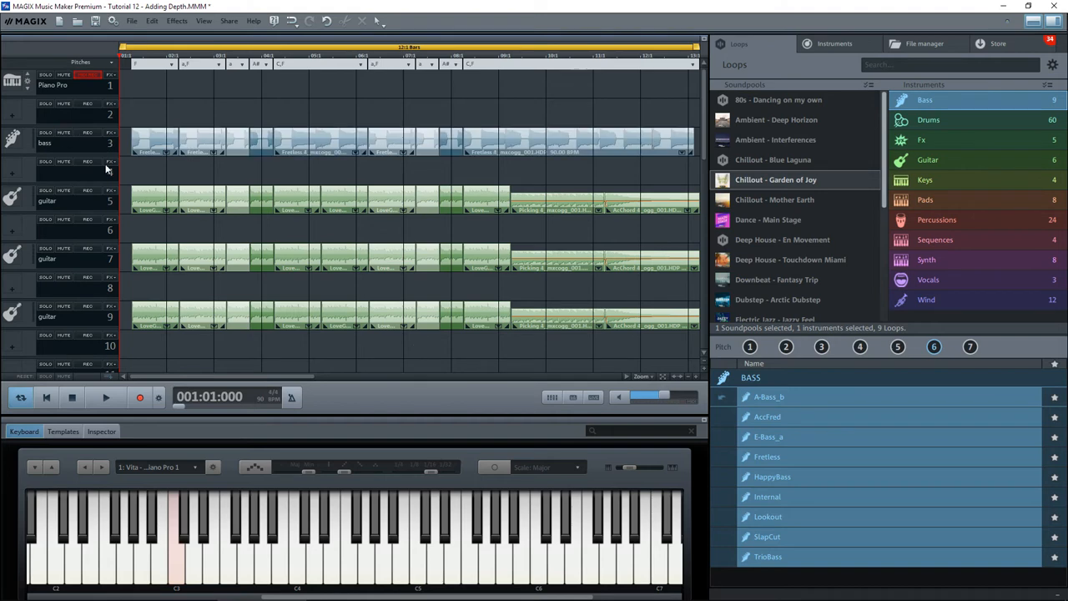
mouse_move(154, 167)
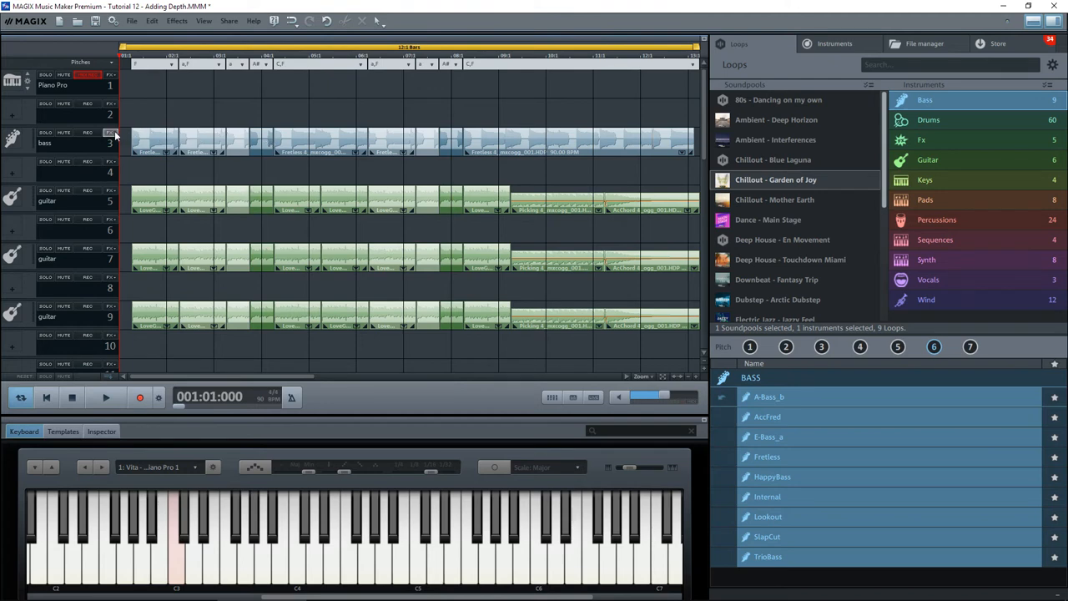
Lower the bass track's effects Master Gain to -4 dB and close the effects window.
click(110, 132)
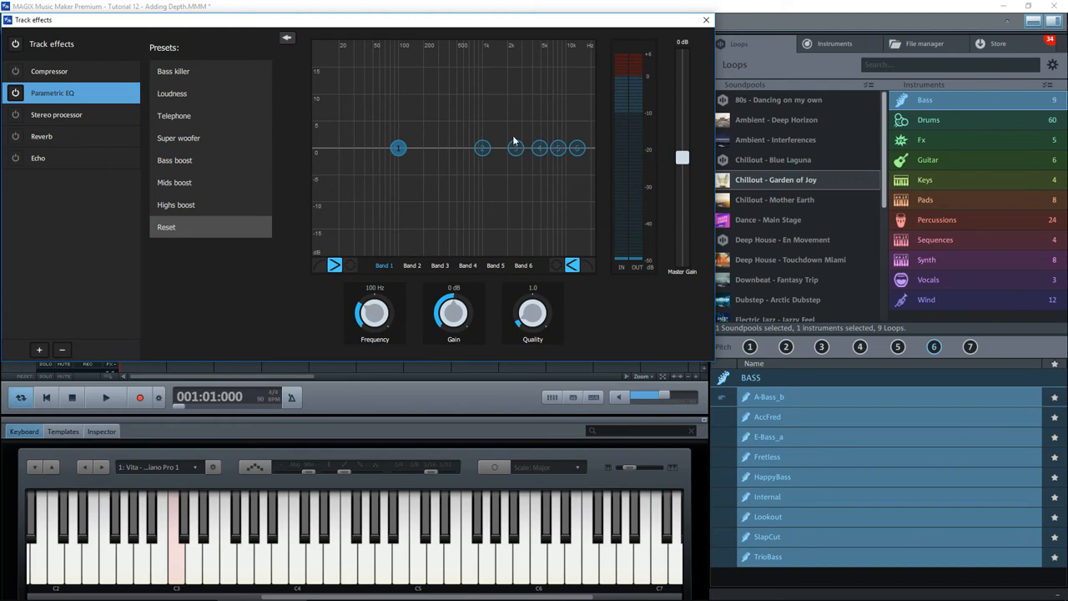
mouse_move(638, 159)
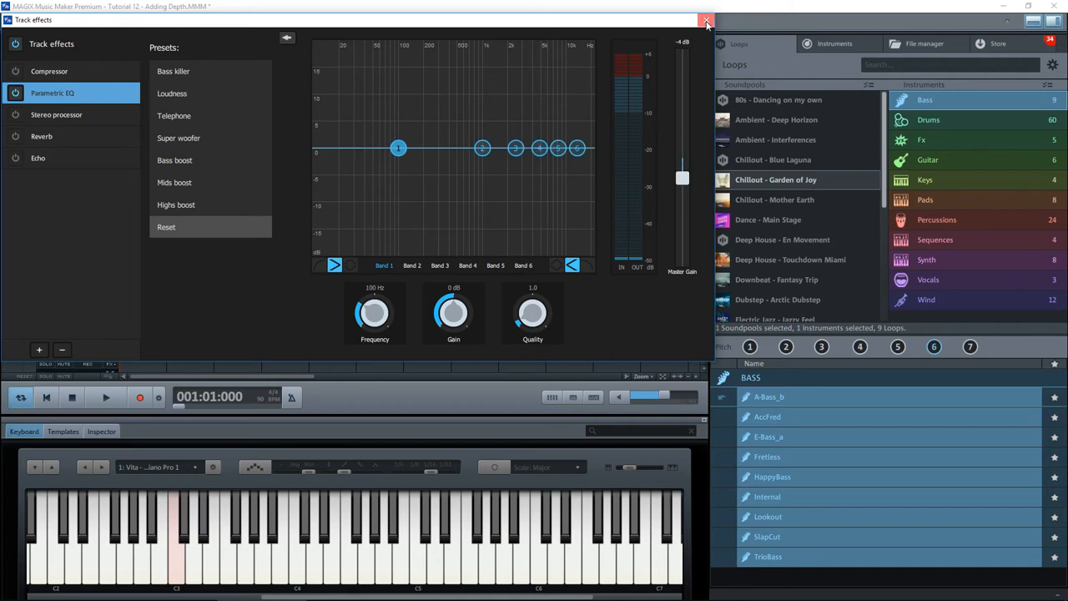
click(706, 19)
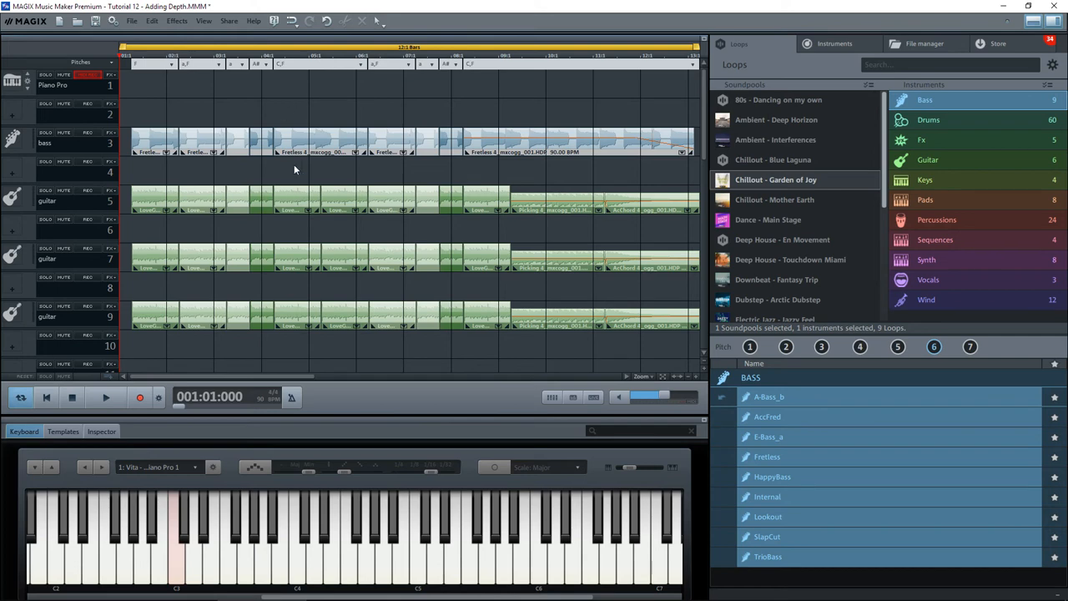
mouse_move(301, 103)
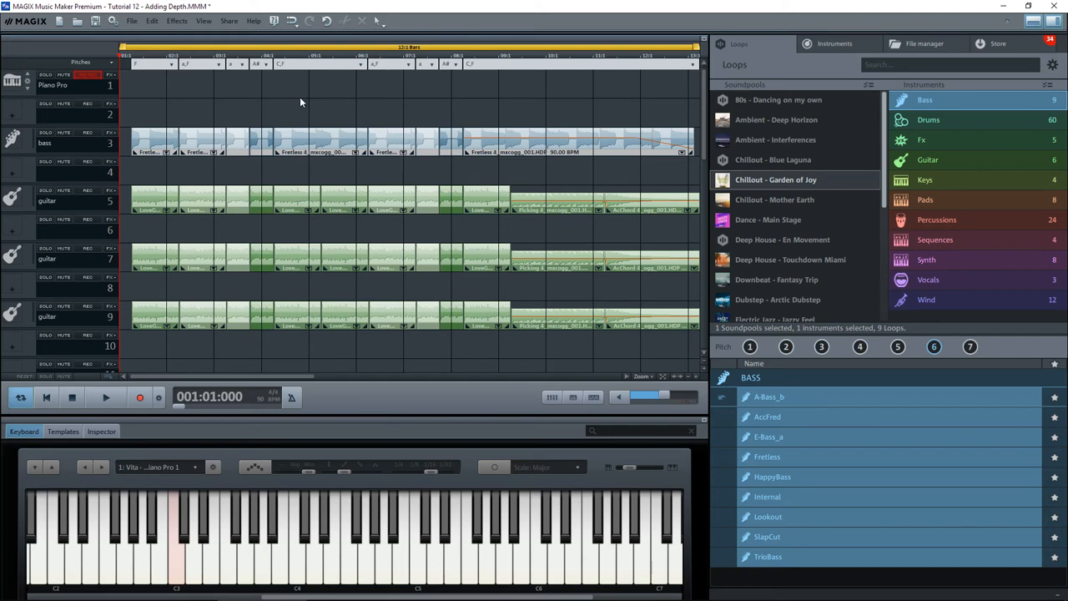
Start playback of the arrangement with the unmuted bass and three guitar layers.
click(105, 397)
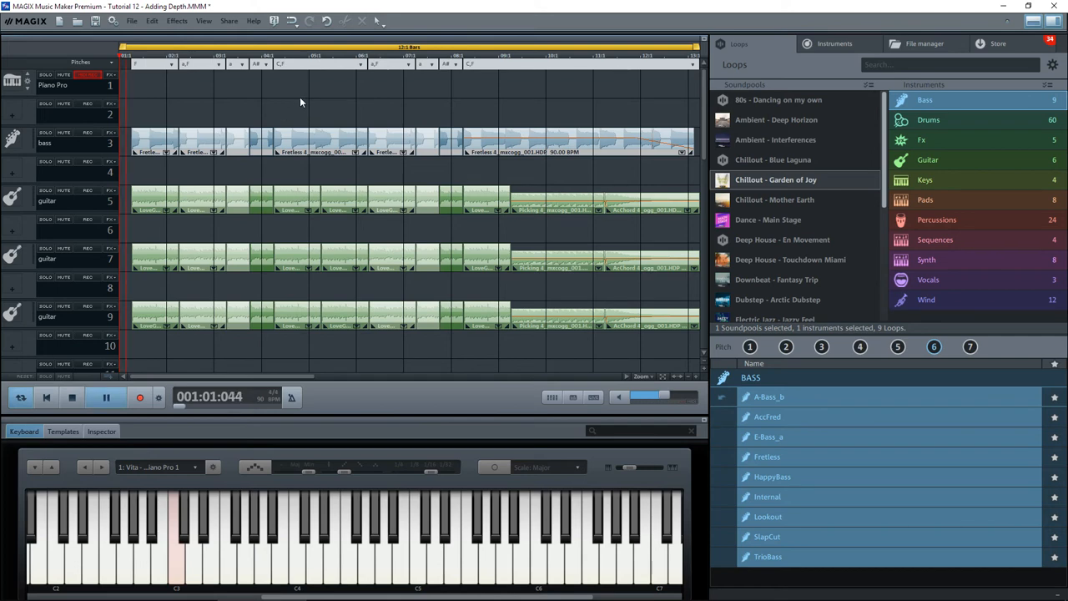